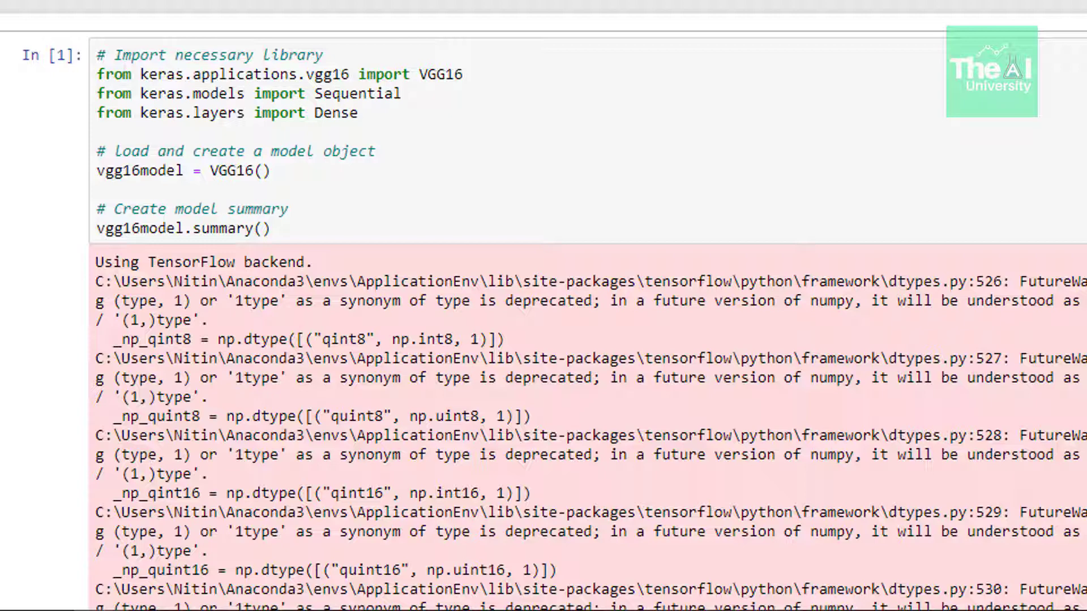
# Step: Scroll past the TensorFlow warnings of In [1] to the vgg16 model summary table
pyautogui.scroll(3)
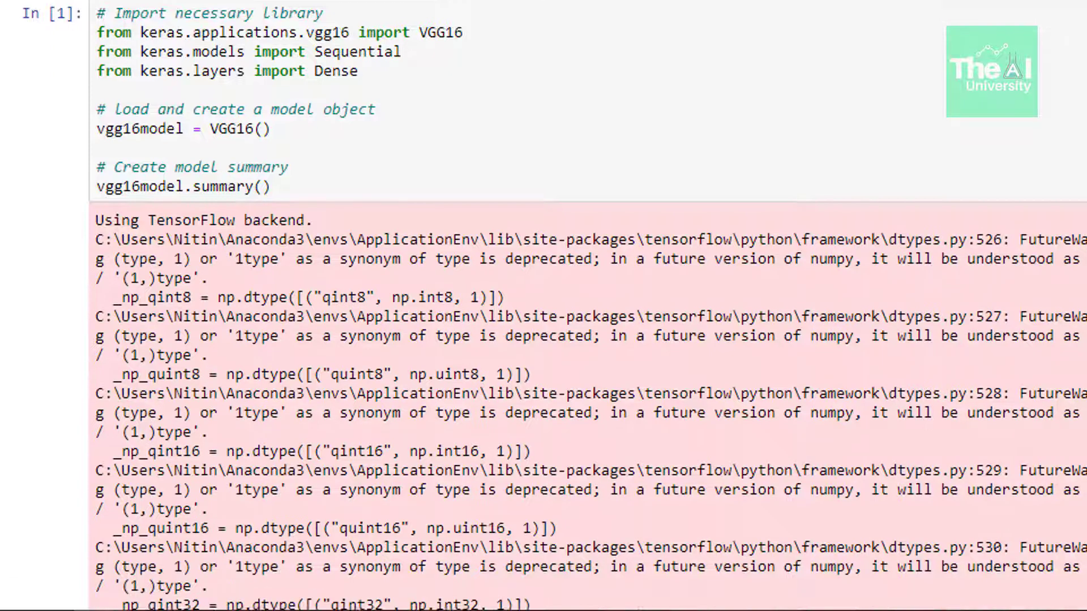
pyautogui.scroll(-3)
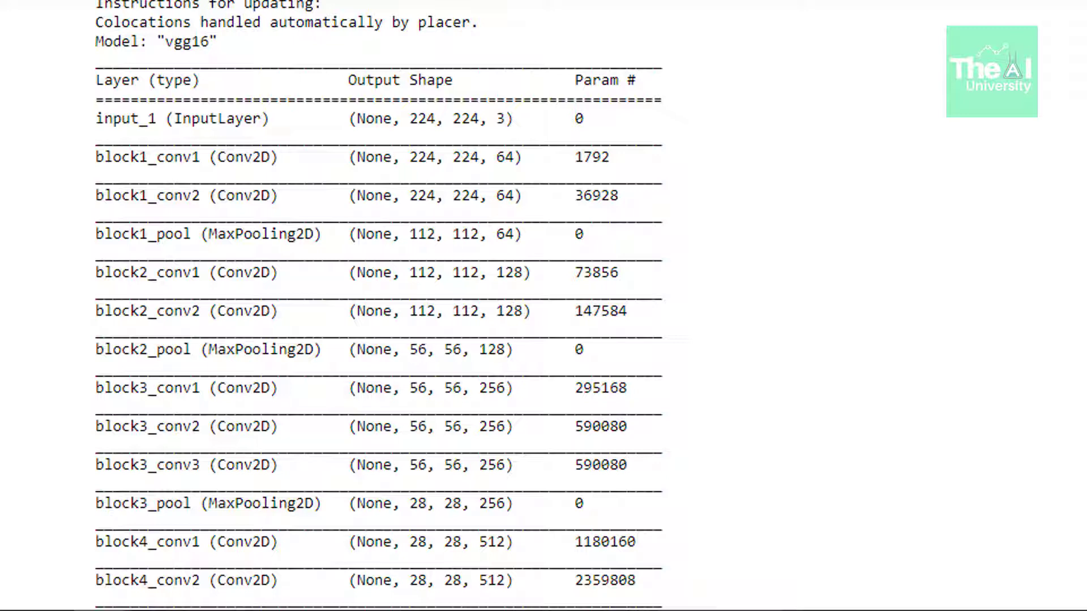
# Step: Scroll through the summary totals to cells In [2]–In [5] showing type checks and the Sequential conversion
pyautogui.scroll(-3)
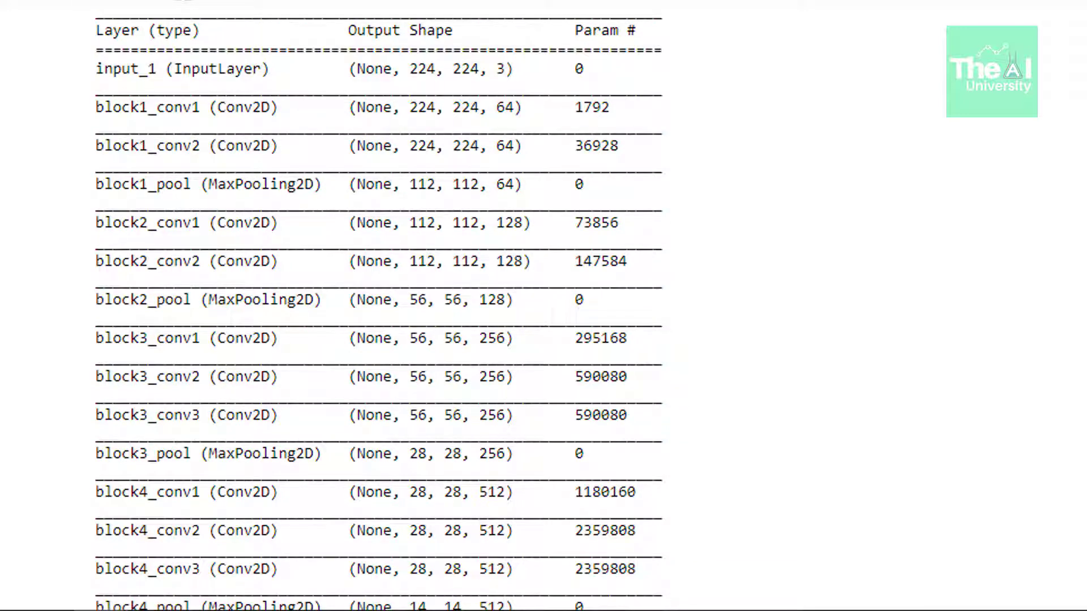
pyautogui.scroll(-3)
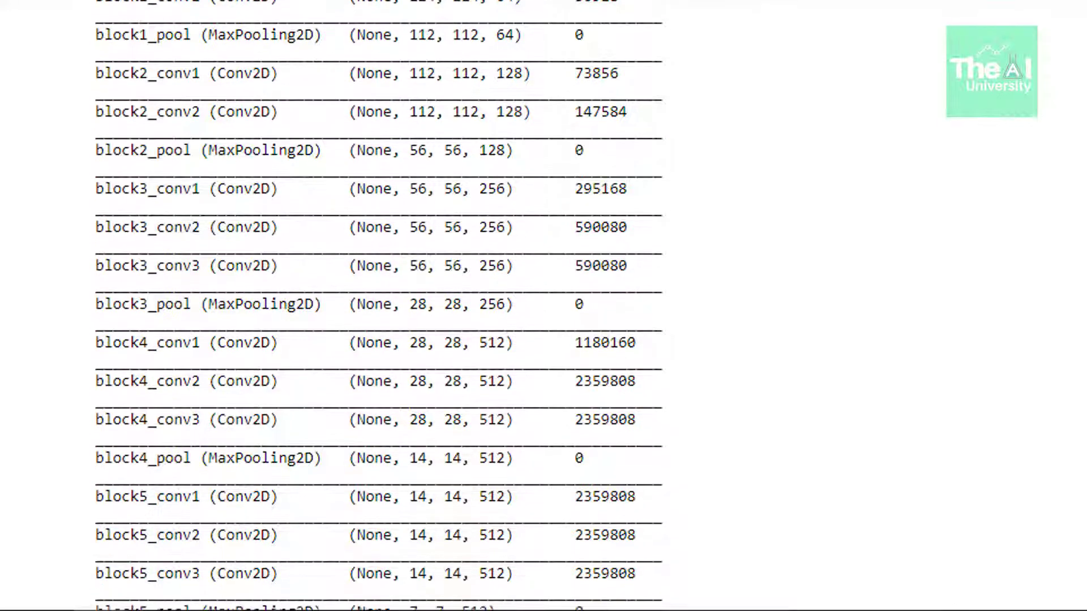
pyautogui.scroll(-3)
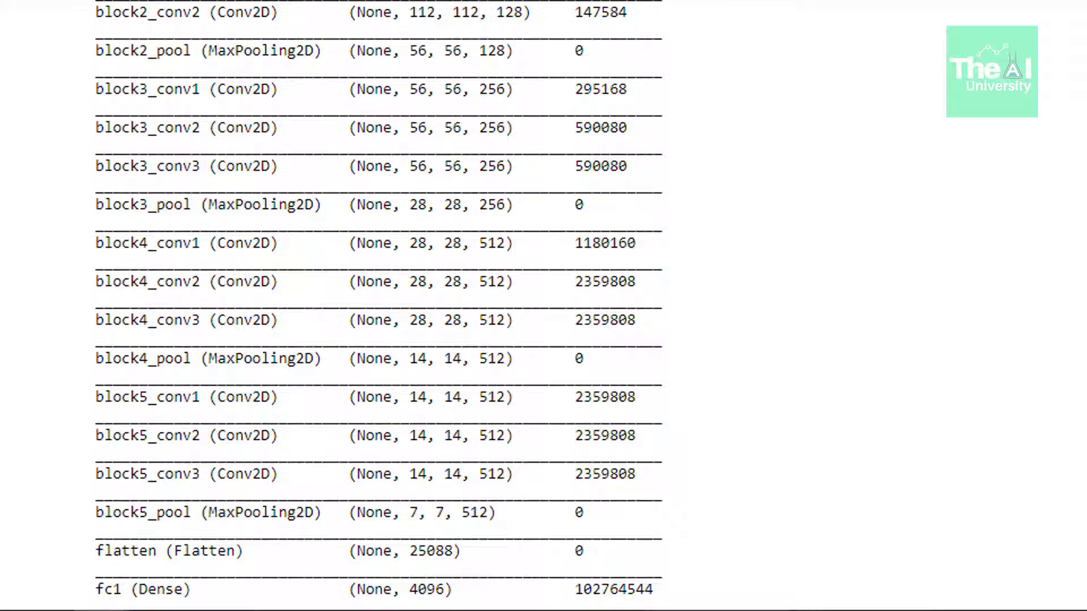
pyautogui.scroll(-3)
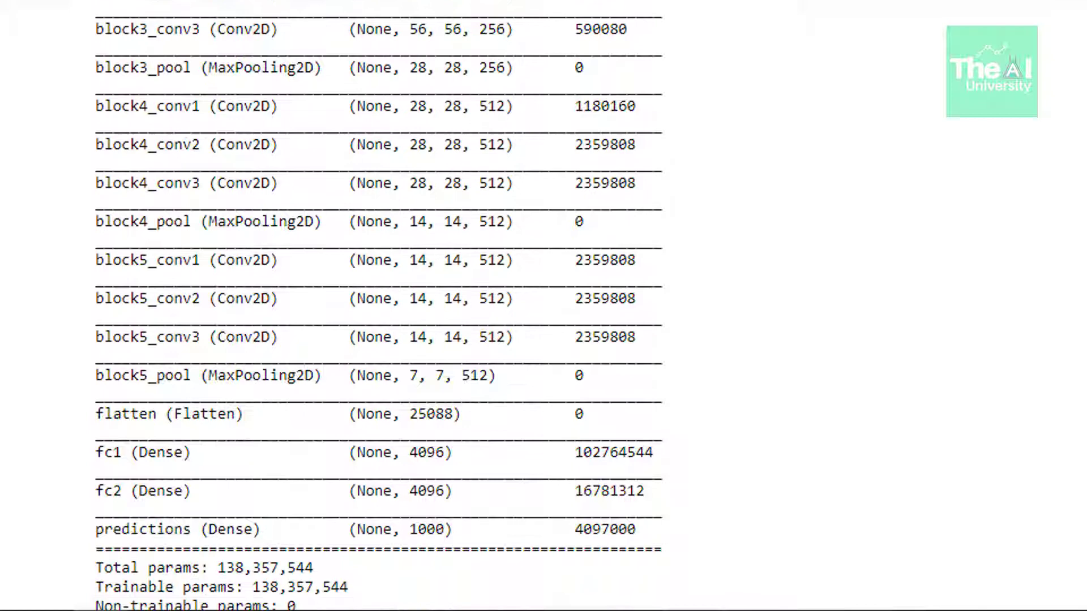
pyautogui.scroll(-3)
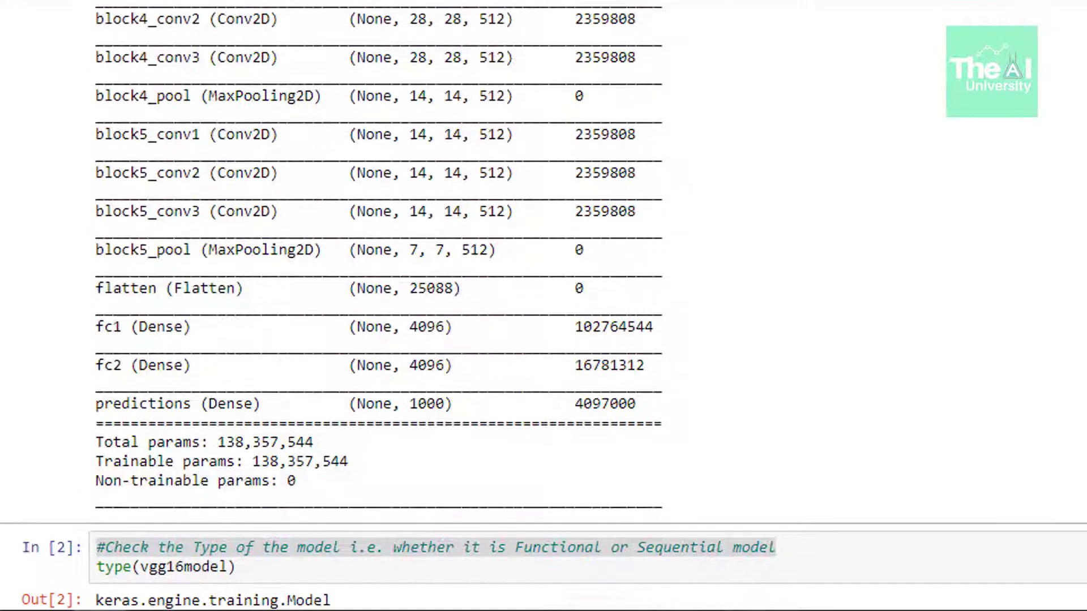
pyautogui.scroll(-3)
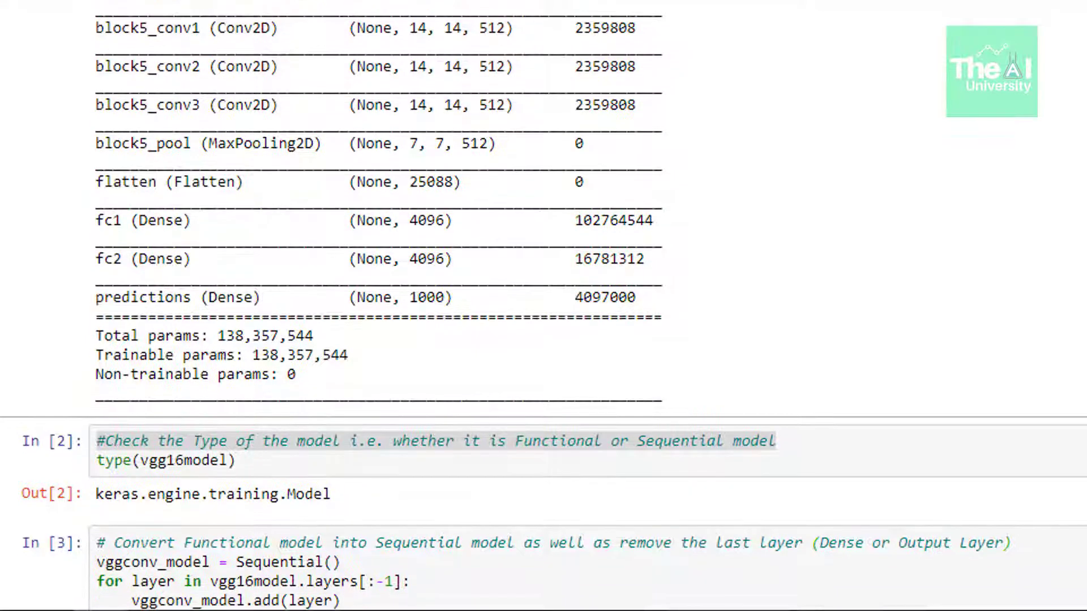
pyautogui.scroll(3)
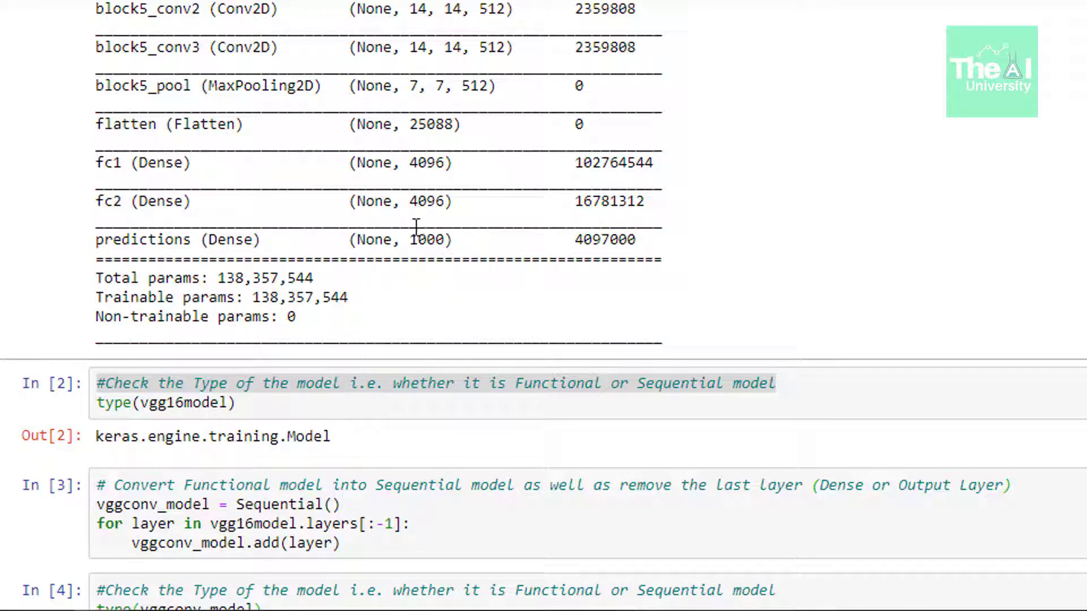
pyautogui.moveTo(412, 250)
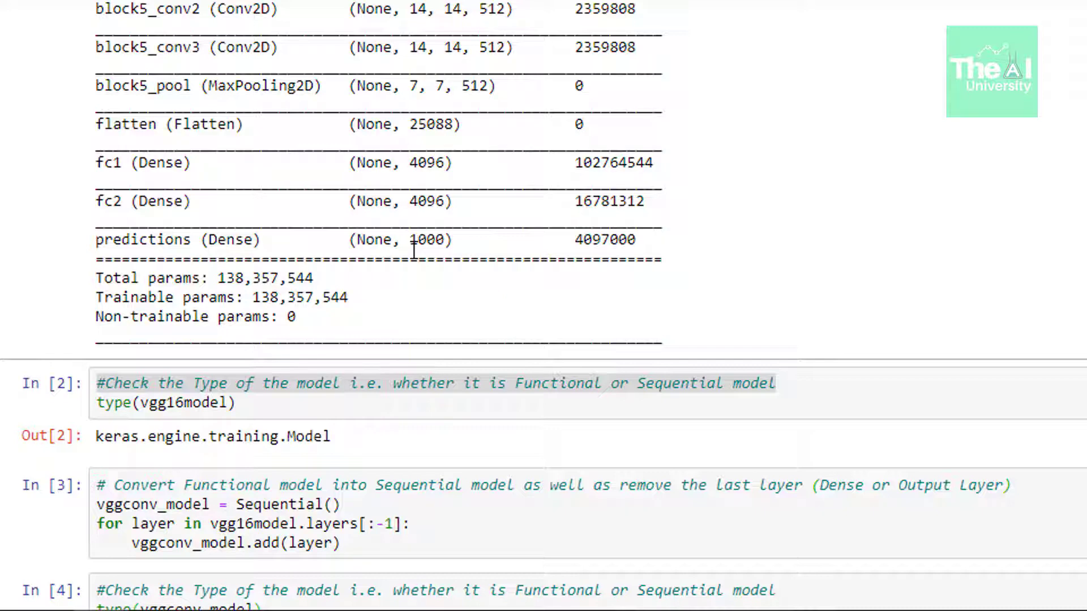
pyautogui.scroll(-3)
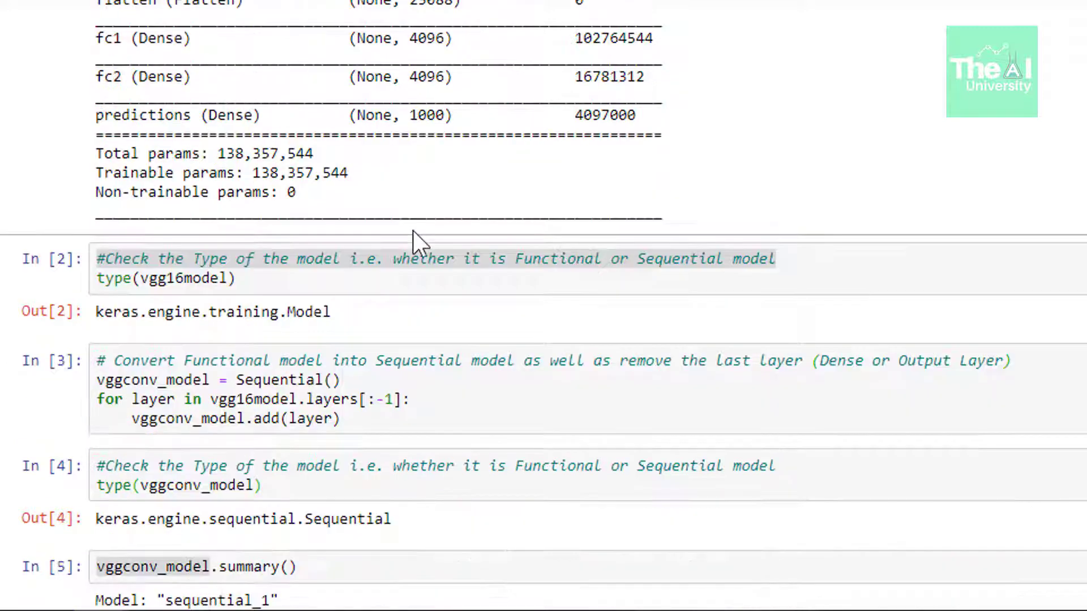
pyautogui.scroll(-3)
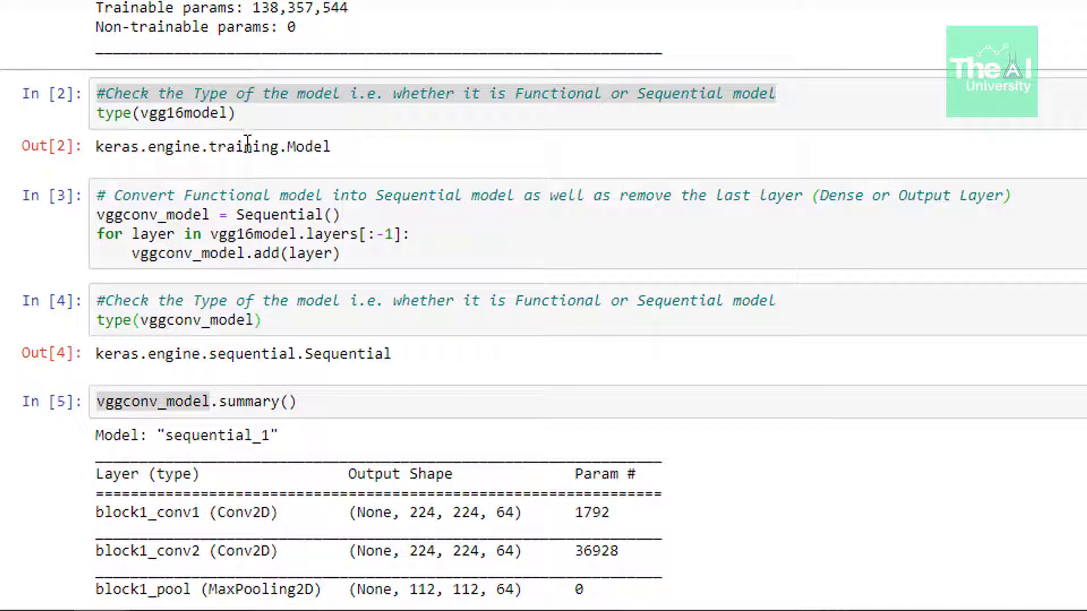
pyautogui.moveTo(372, 154)
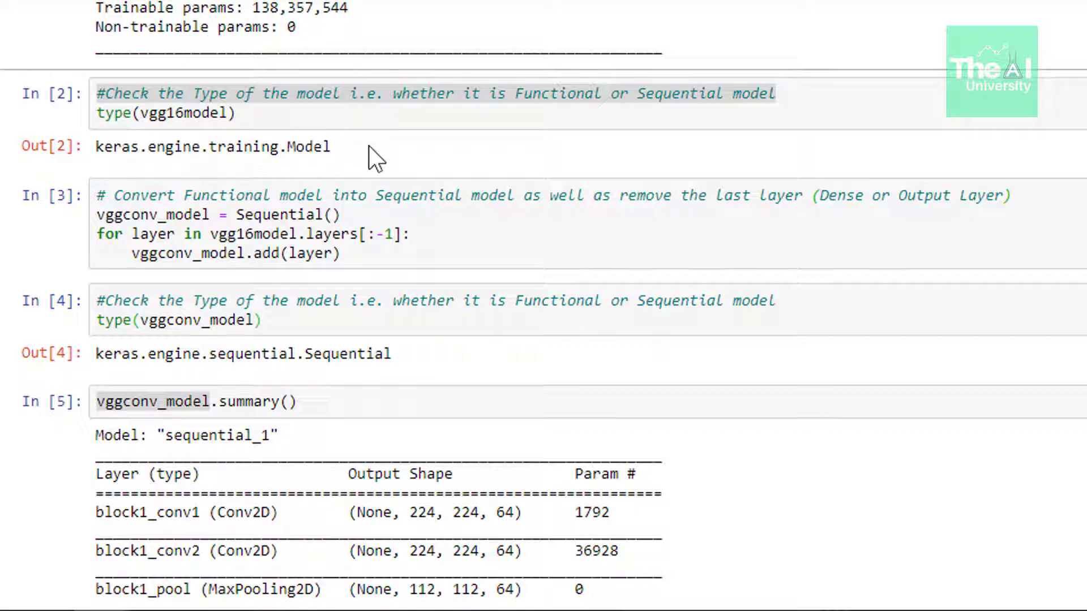
pyautogui.scroll(-3)
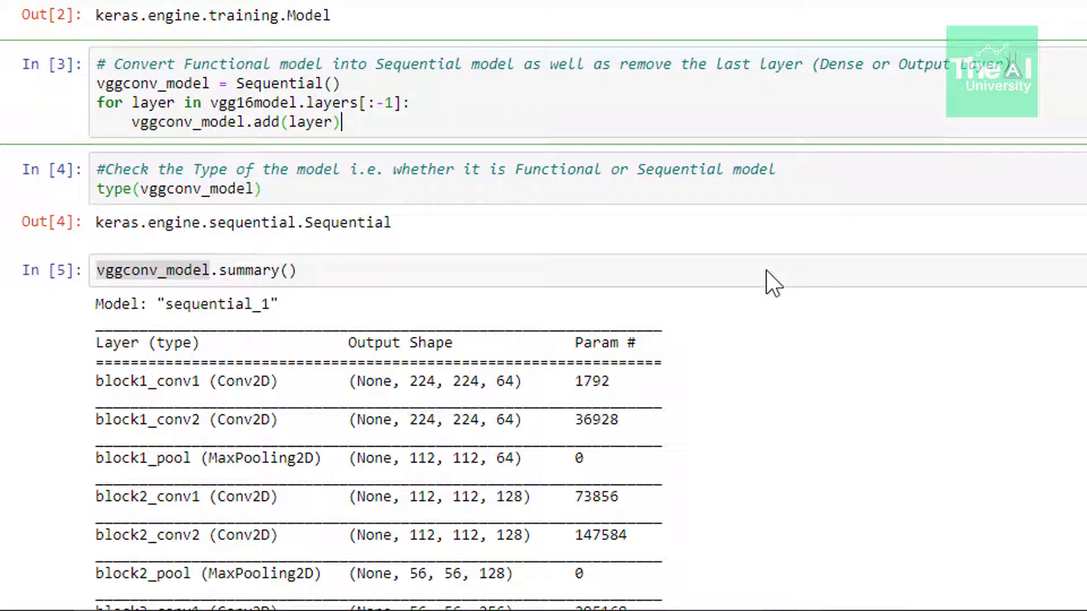
pyautogui.moveTo(387, 106)
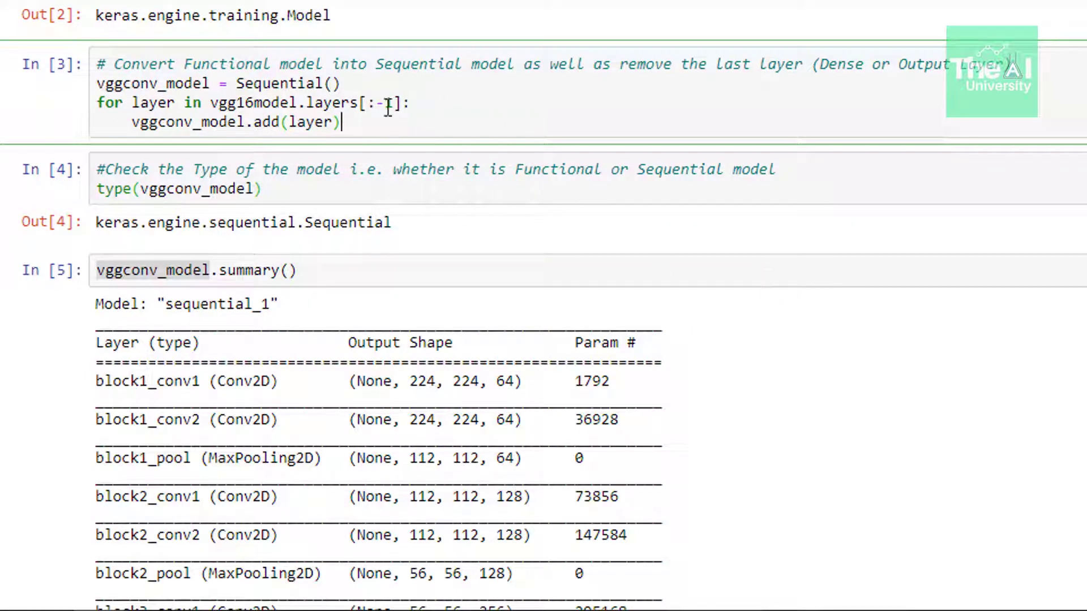
pyautogui.write('1')
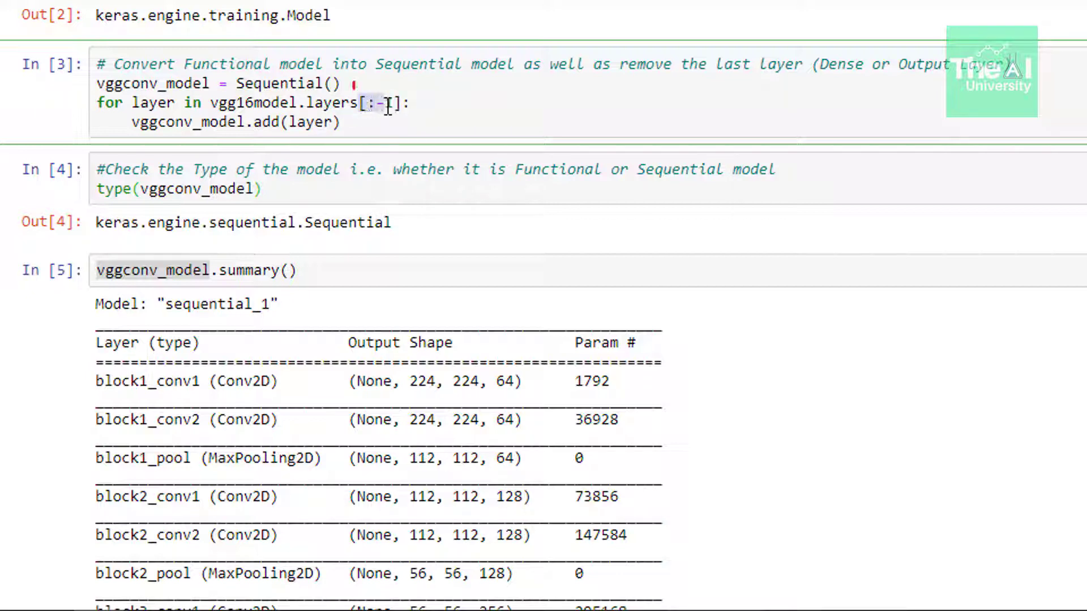
pyautogui.doubleClick(381, 103)
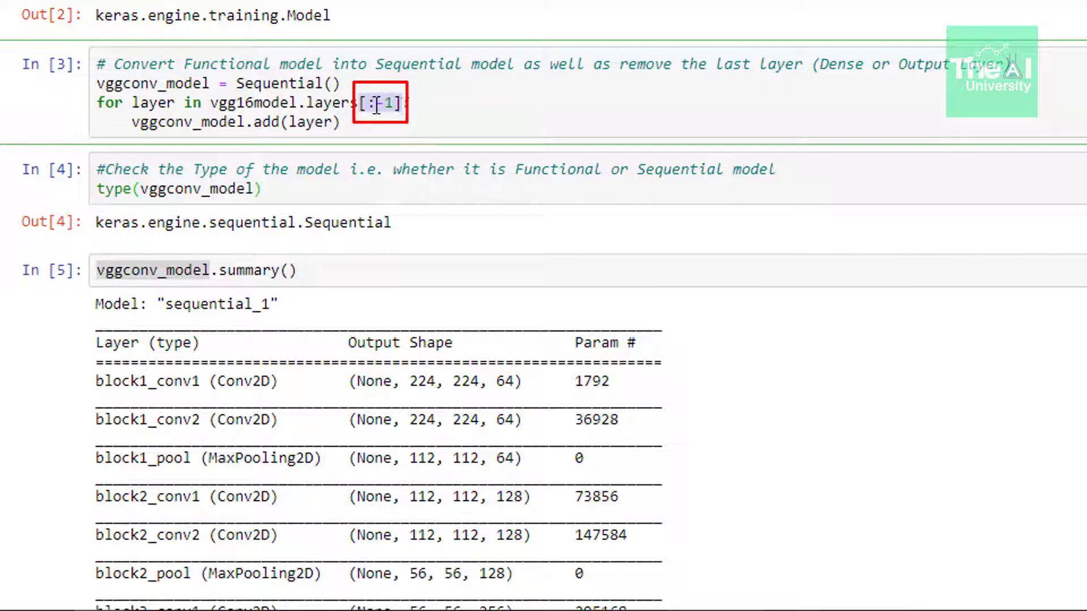
pyautogui.write('-')
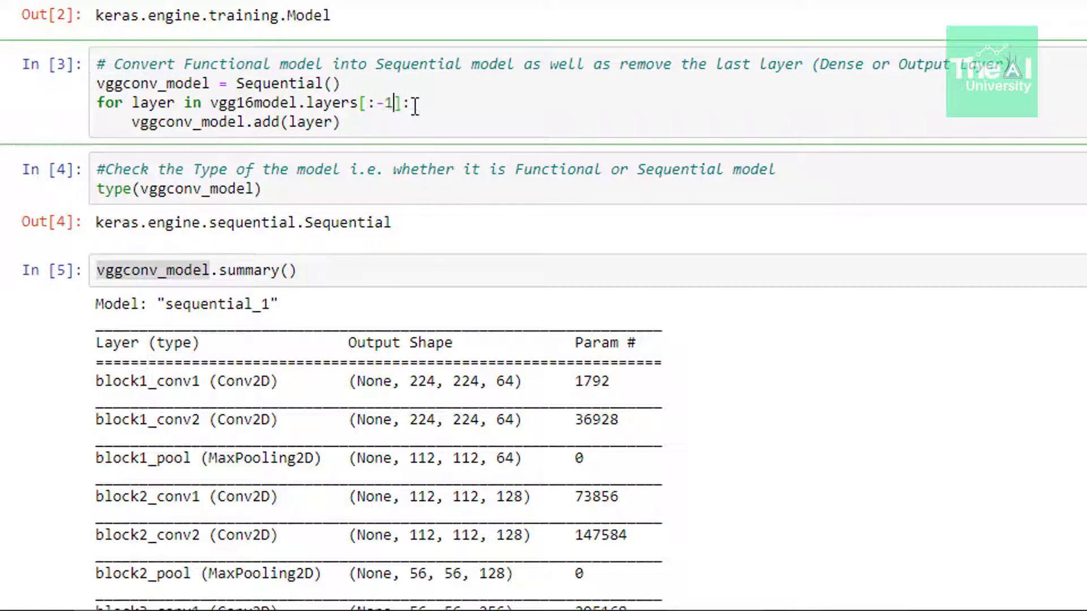
pyautogui.scroll(-3)
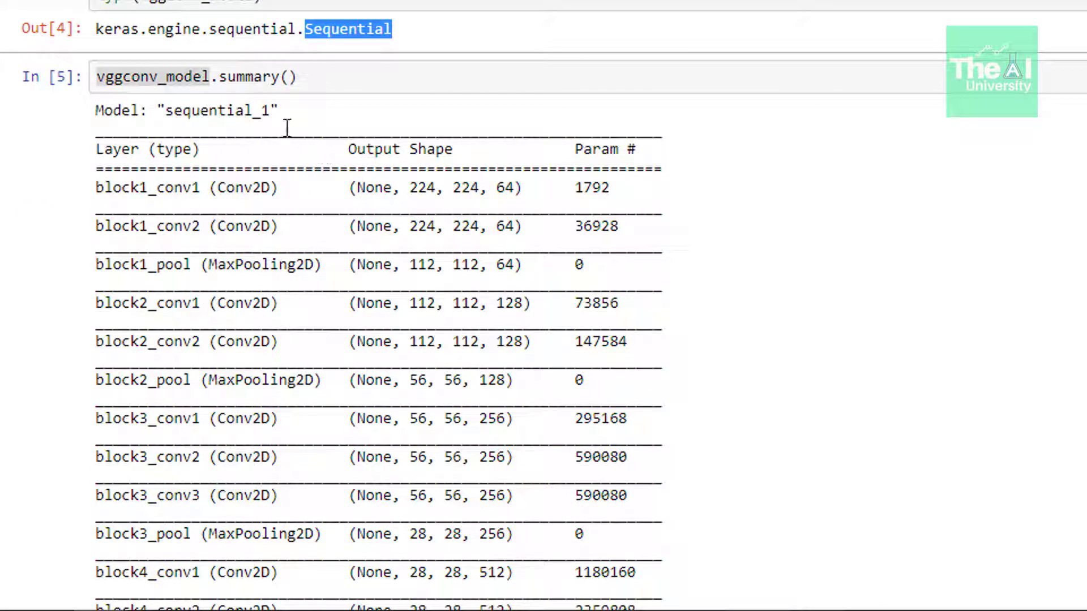
pyautogui.moveTo(316, 169)
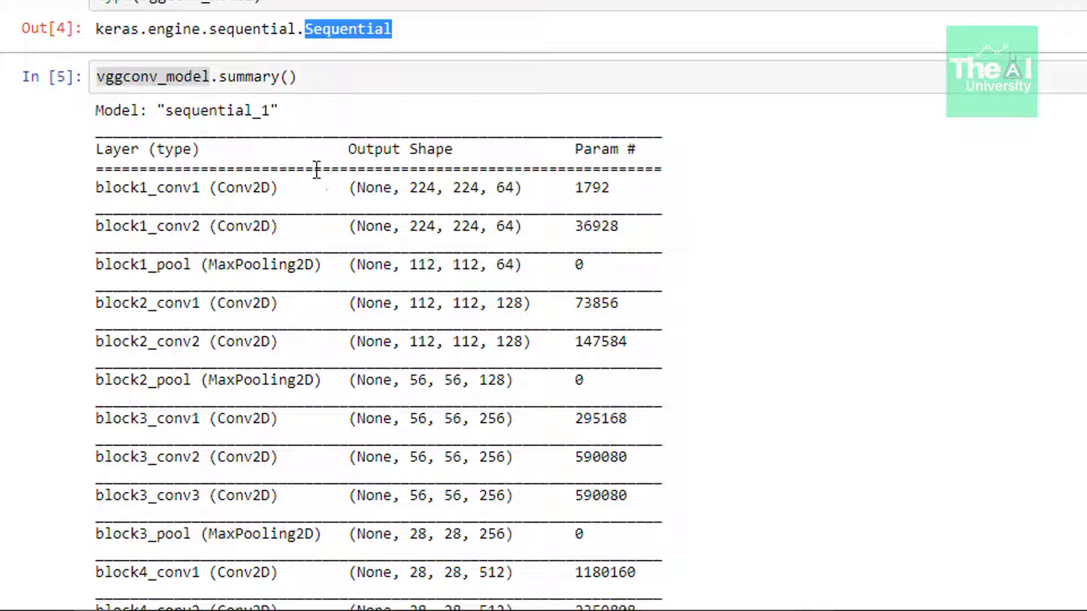
pyautogui.scroll(3)
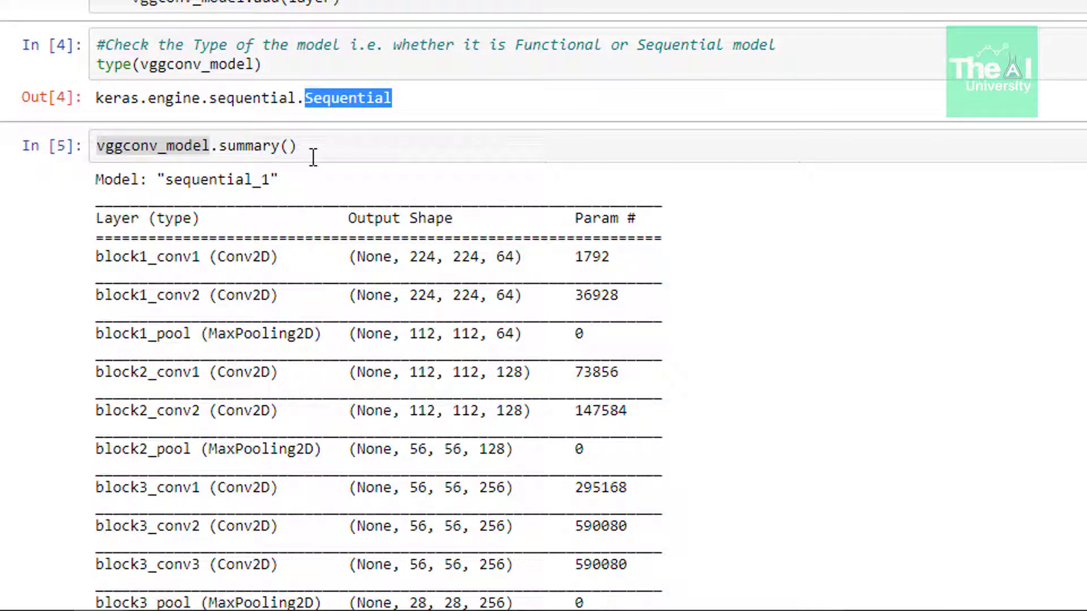
pyautogui.moveTo(360, 177)
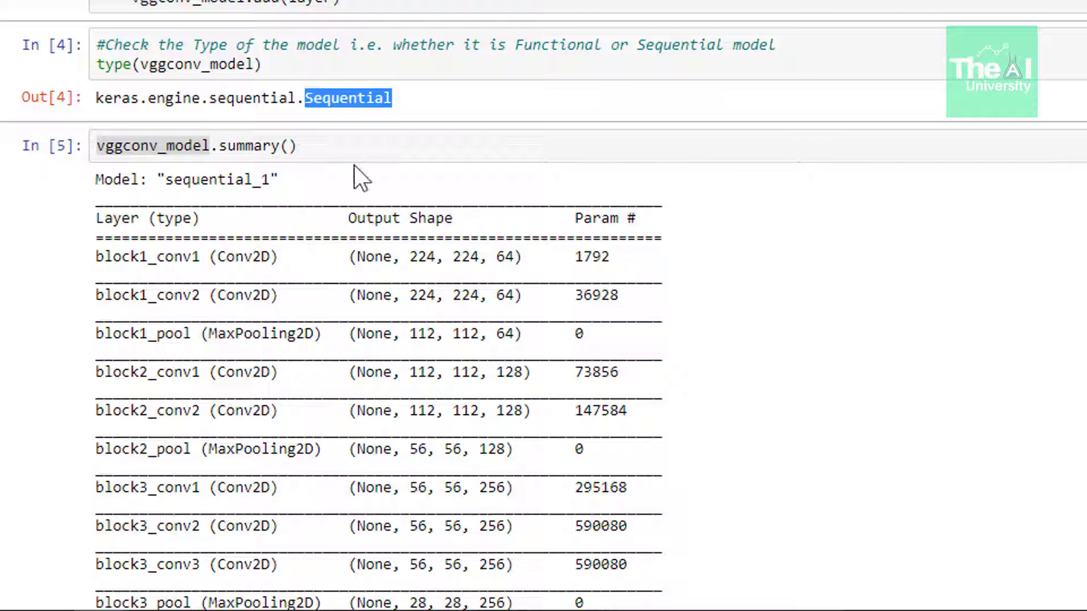
pyautogui.moveTo(399, 222)
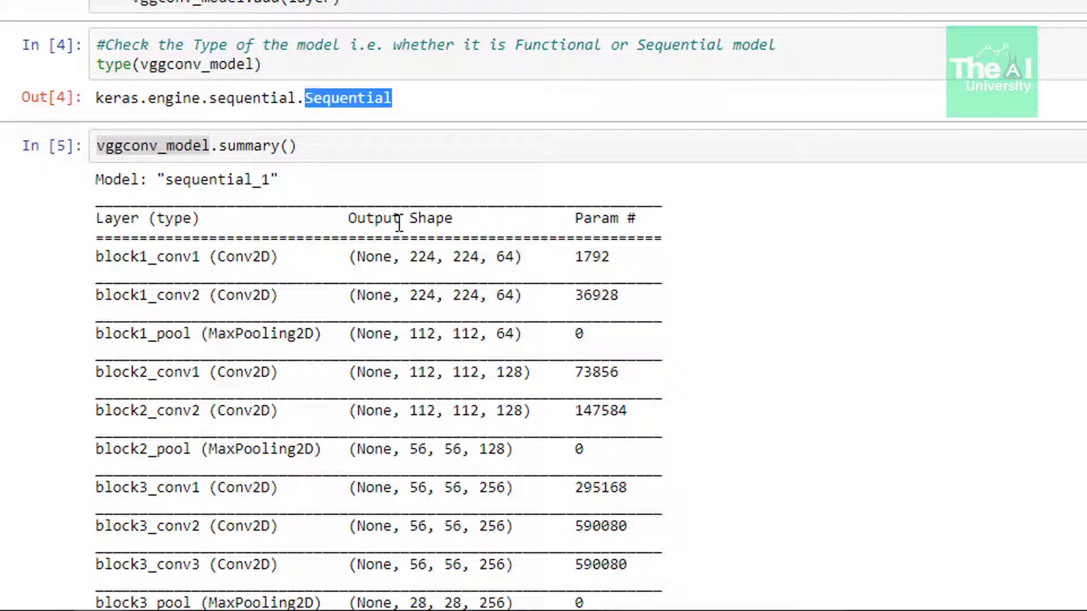
pyautogui.scroll(-3)
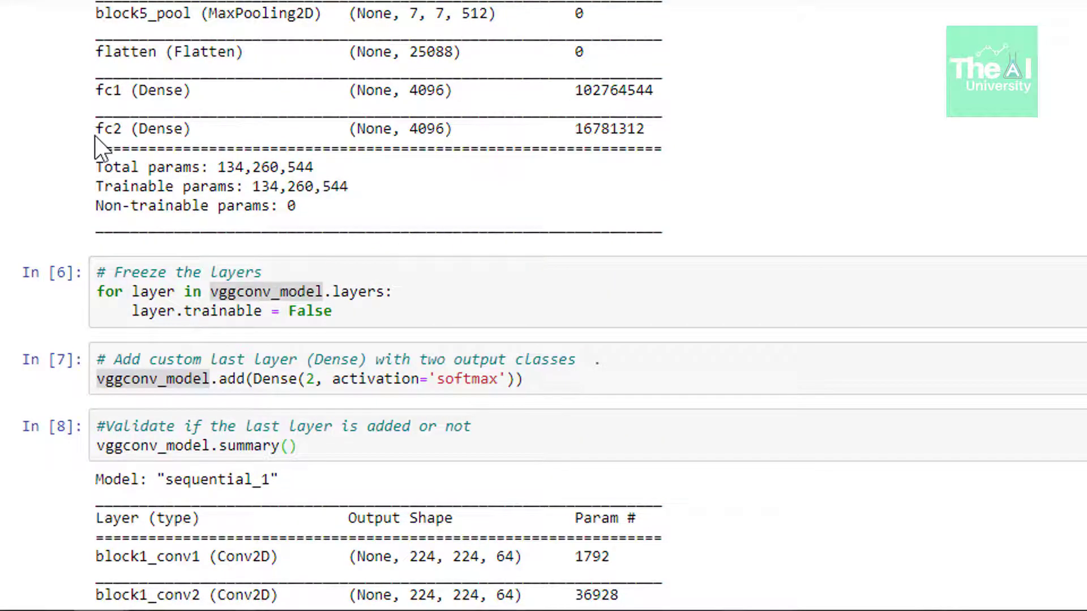
pyautogui.moveTo(326, 172)
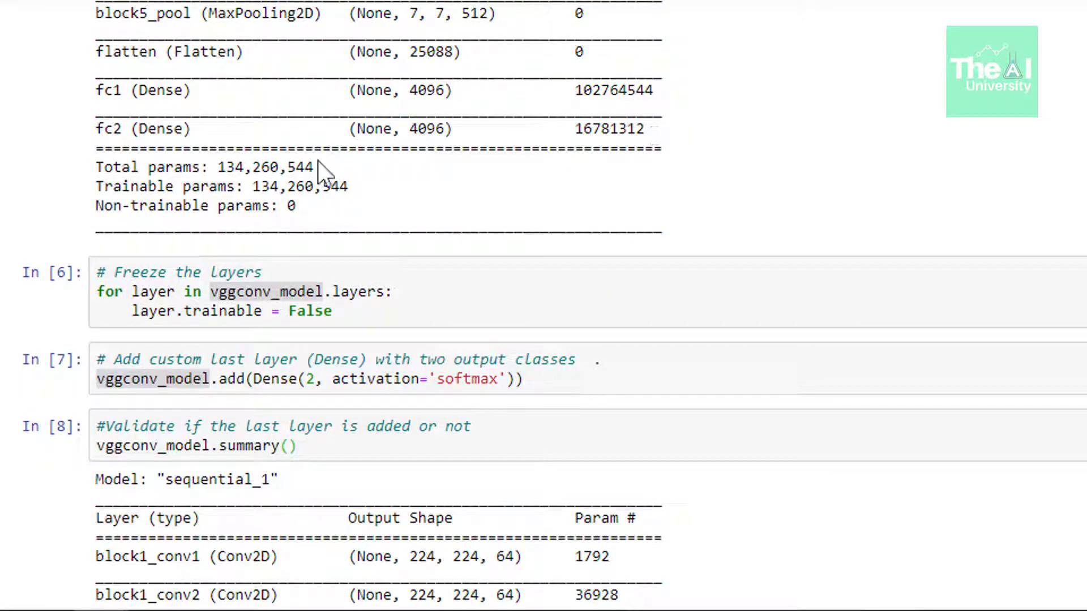
pyautogui.moveTo(397, 177)
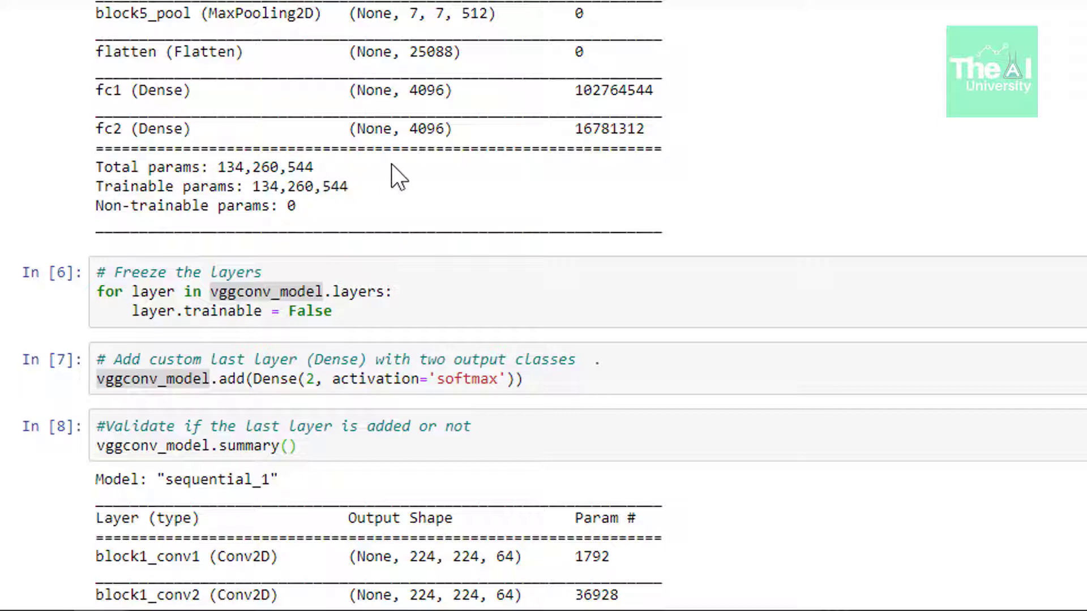
pyautogui.scroll(-3)
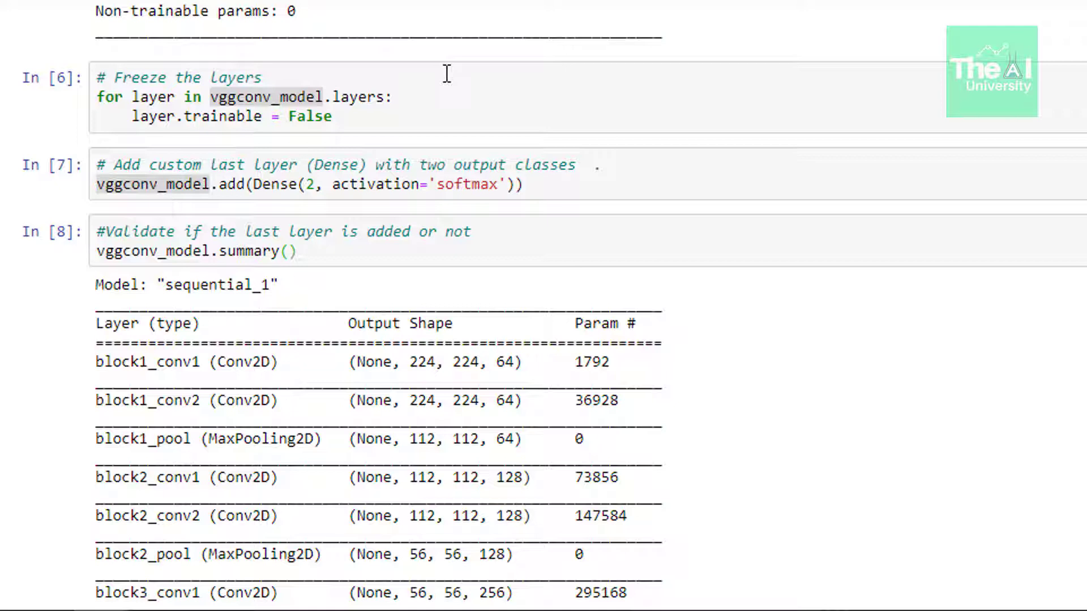
pyautogui.scroll(-3)
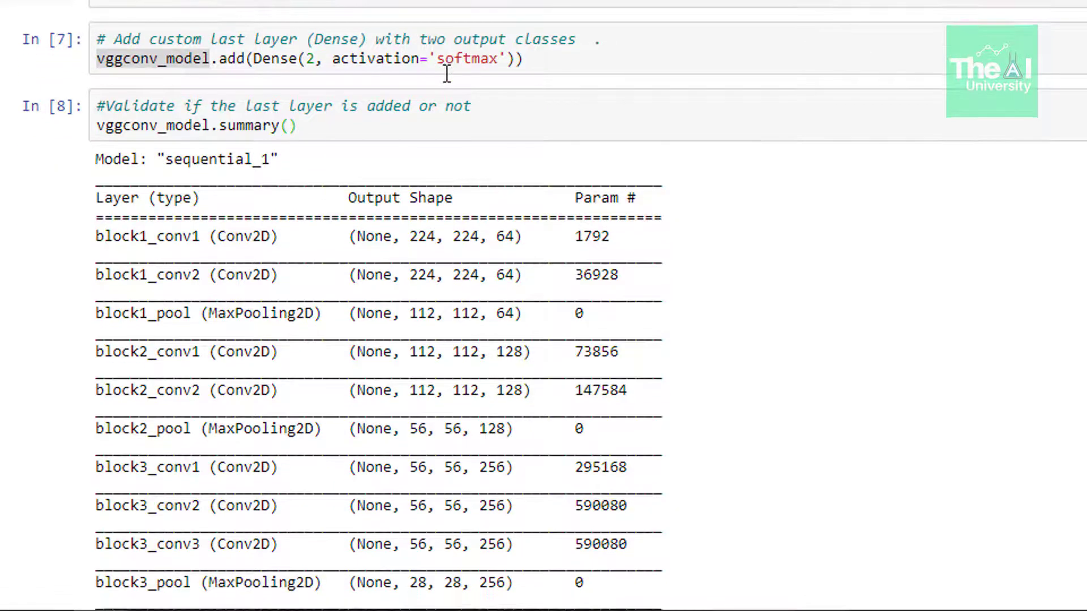
pyautogui.scroll(3)
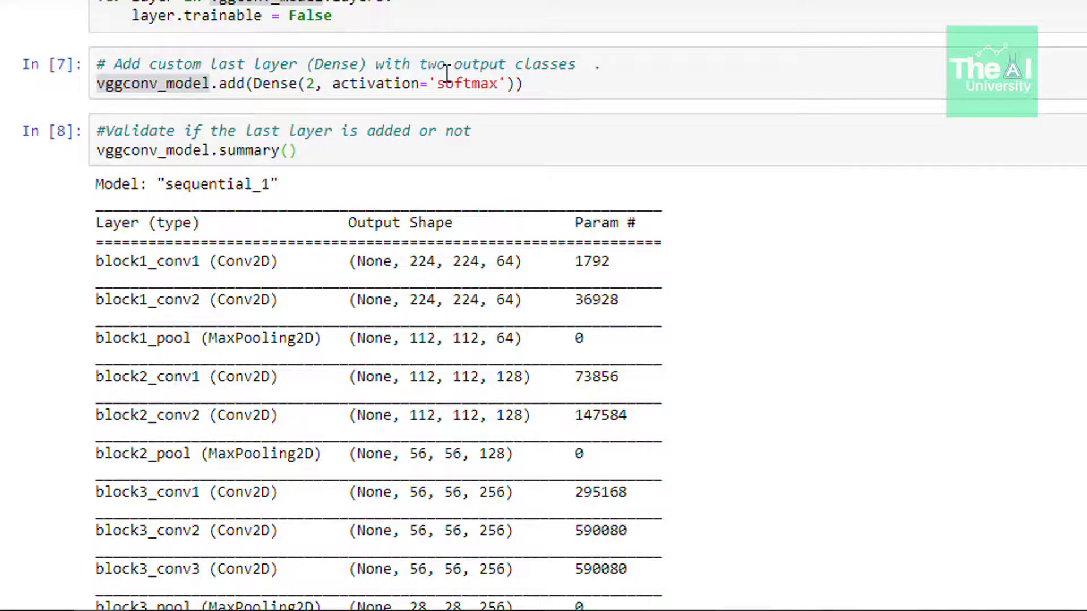
pyautogui.scroll(-3)
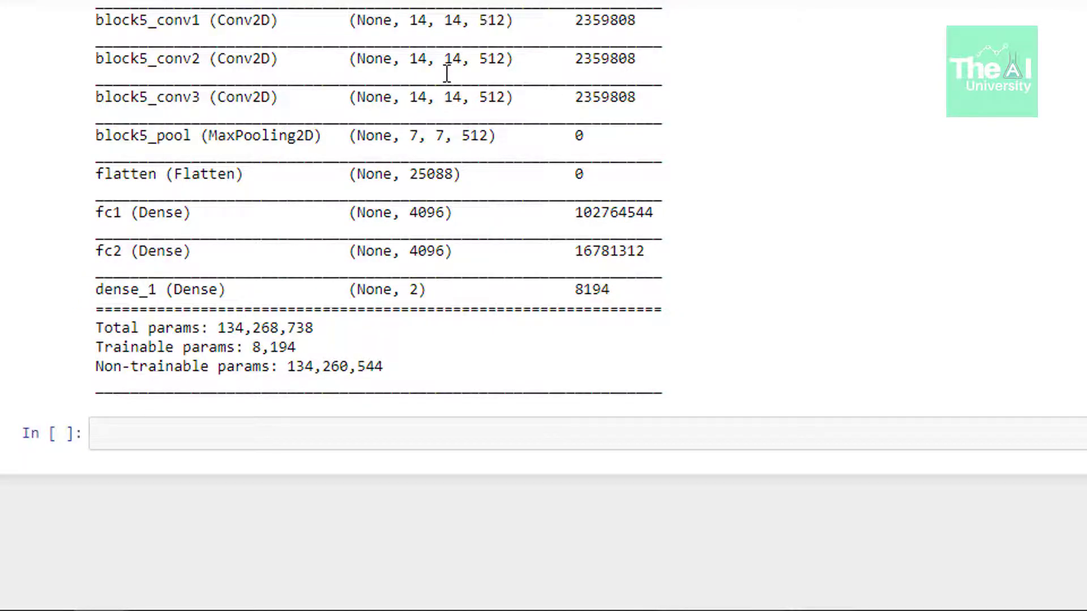
pyautogui.moveTo(416, 220)
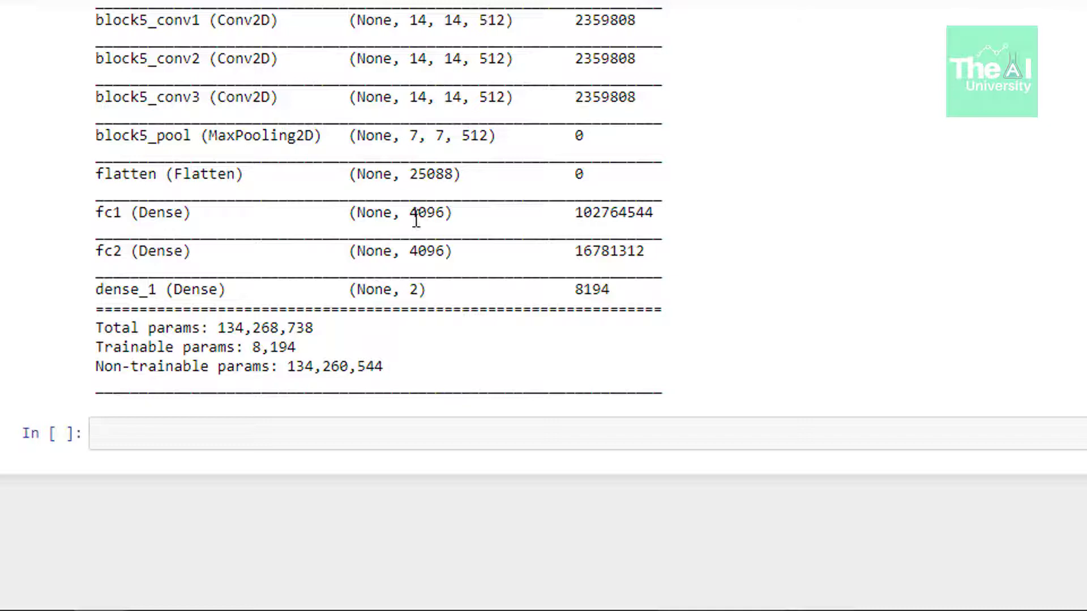
pyautogui.moveTo(405, 294)
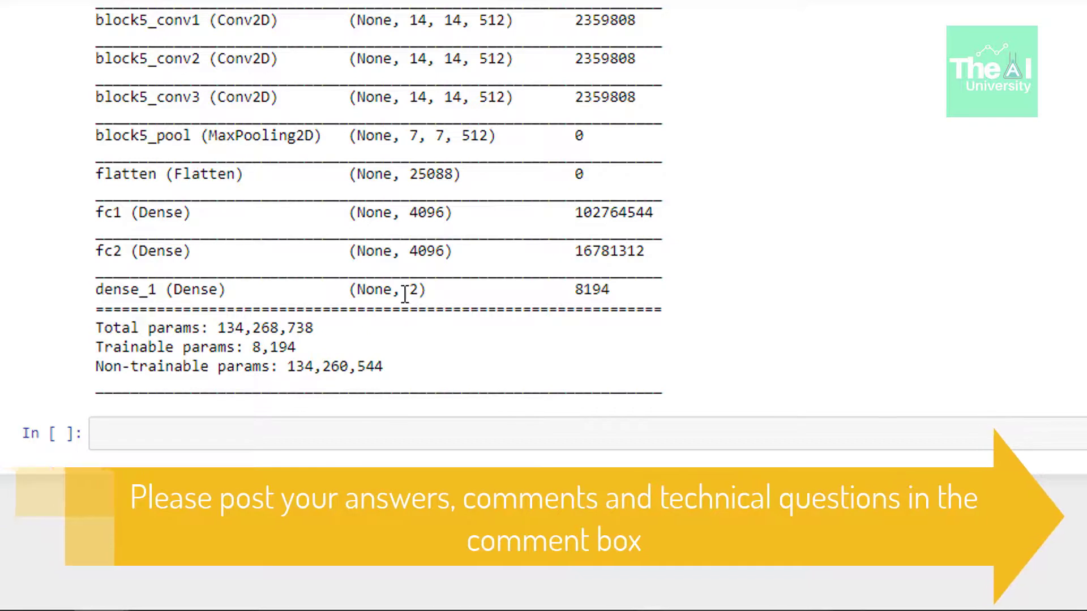
pyautogui.scroll(-3)
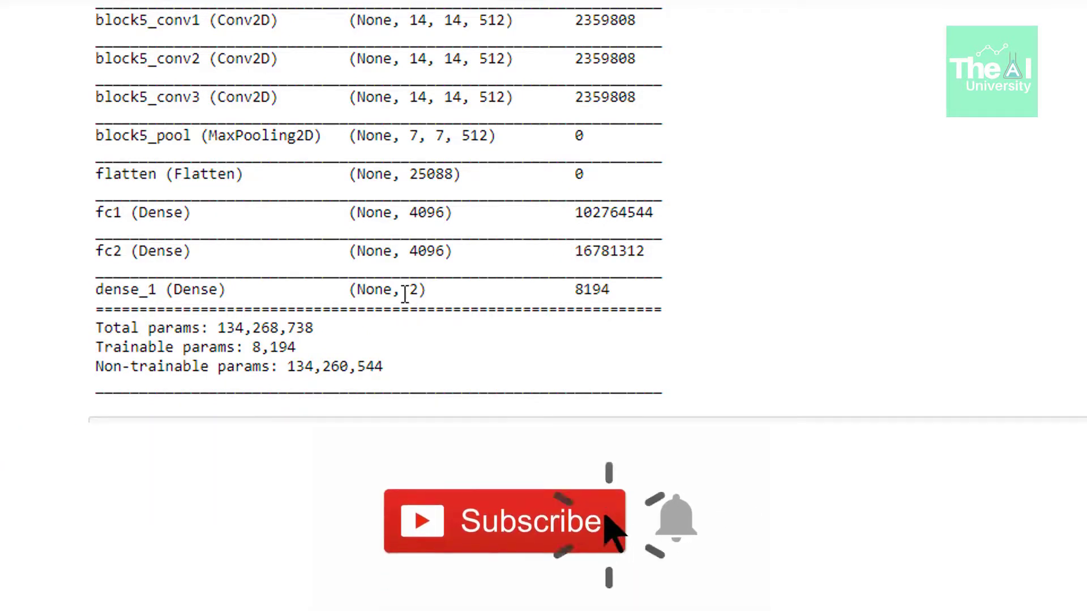
pyautogui.moveTo(676, 516)
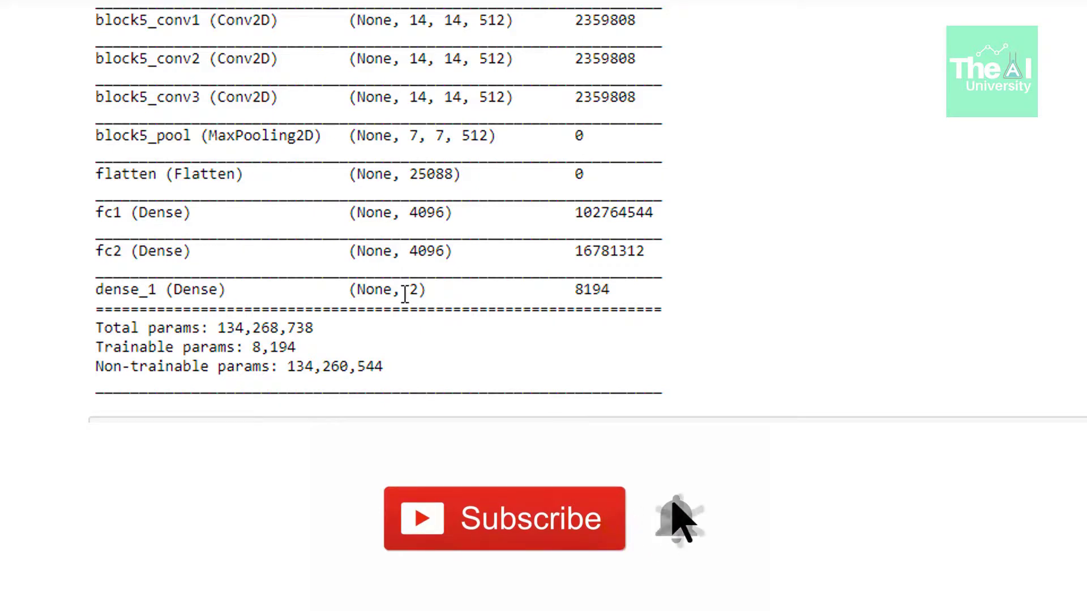